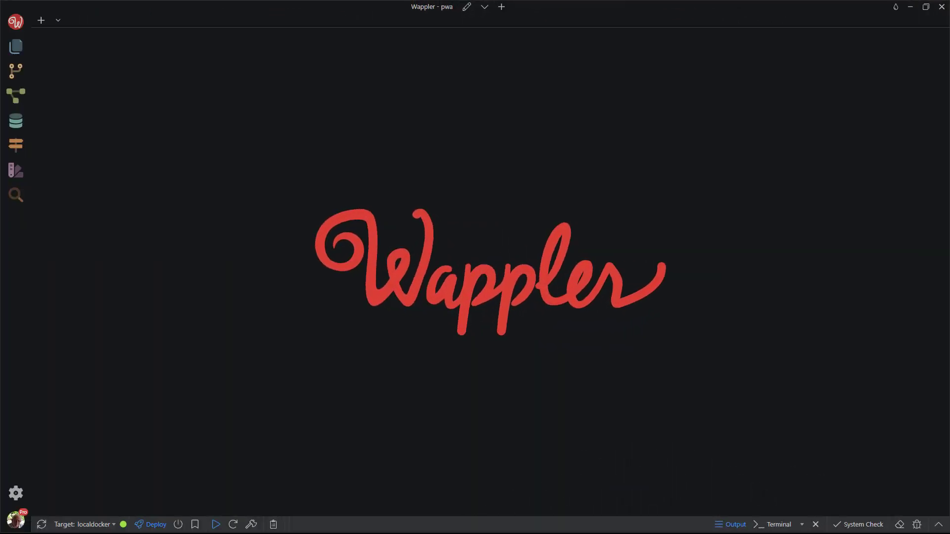
pyautogui.moveTo(16, 46)
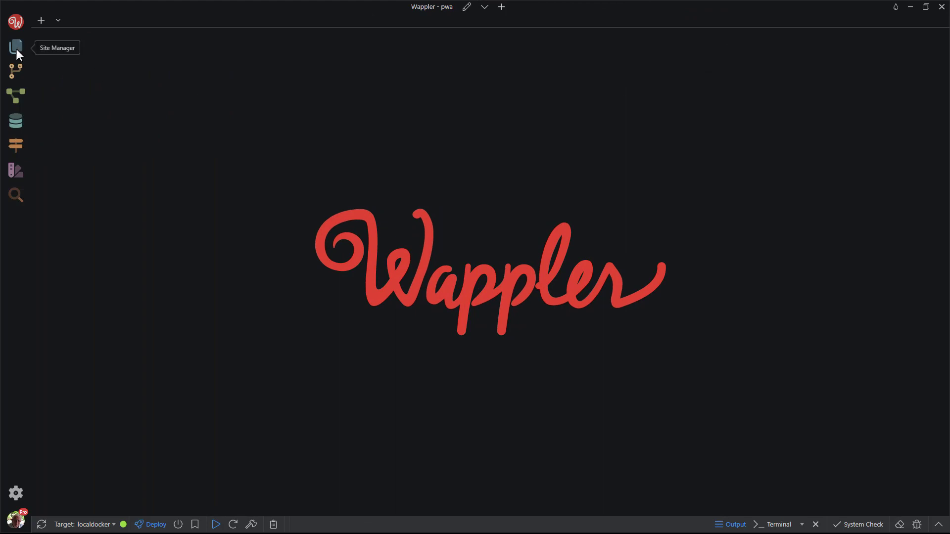
# Show the Site Manager for the pwa project and browse its Assets and Files views
pyautogui.click(15, 47)
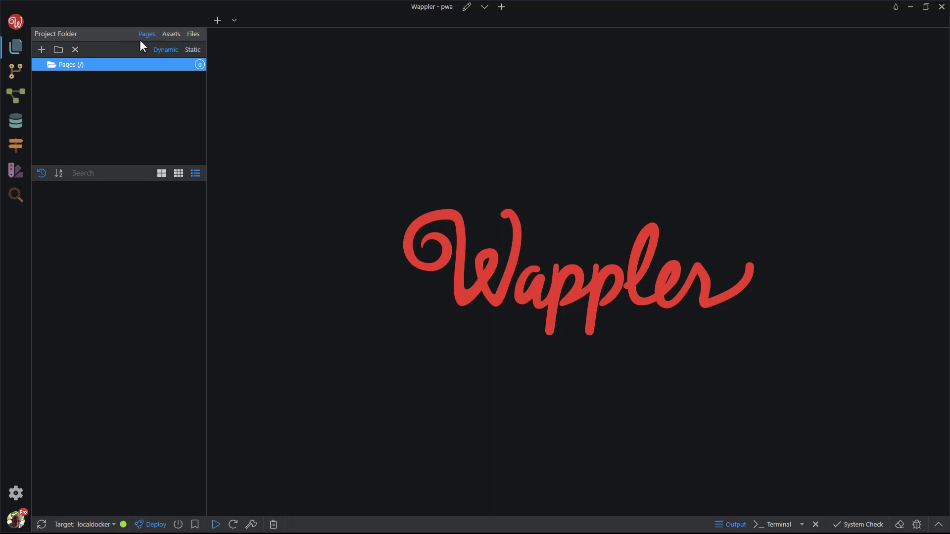
pyautogui.moveTo(171, 33)
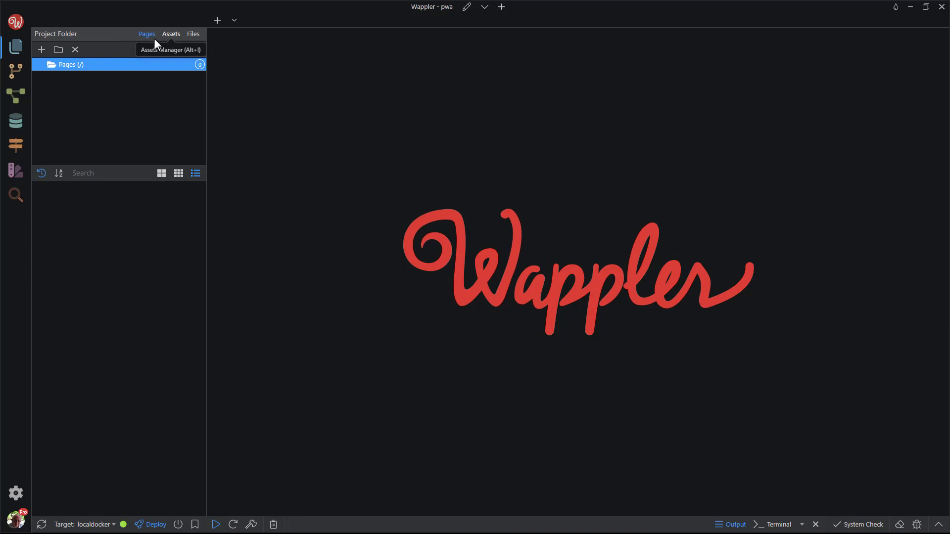
pyautogui.click(172, 34)
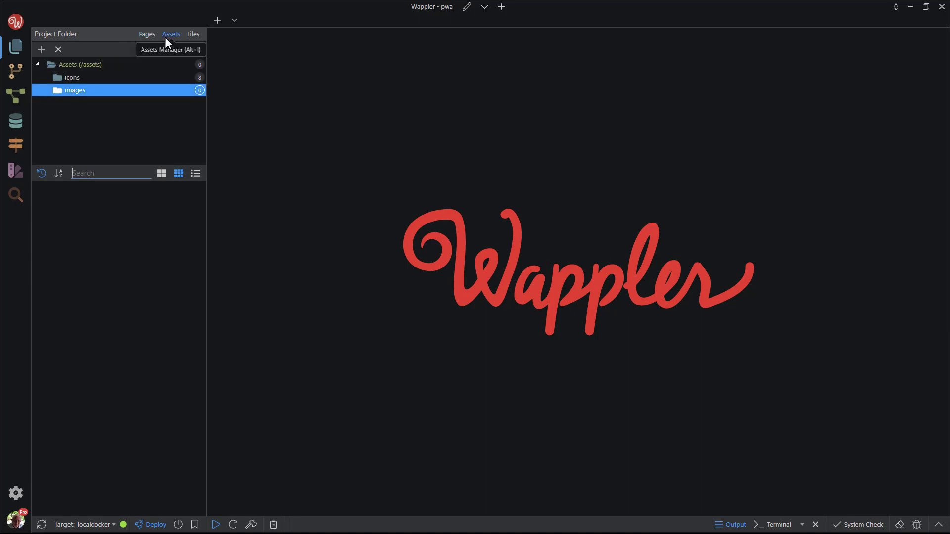
pyautogui.click(193, 34)
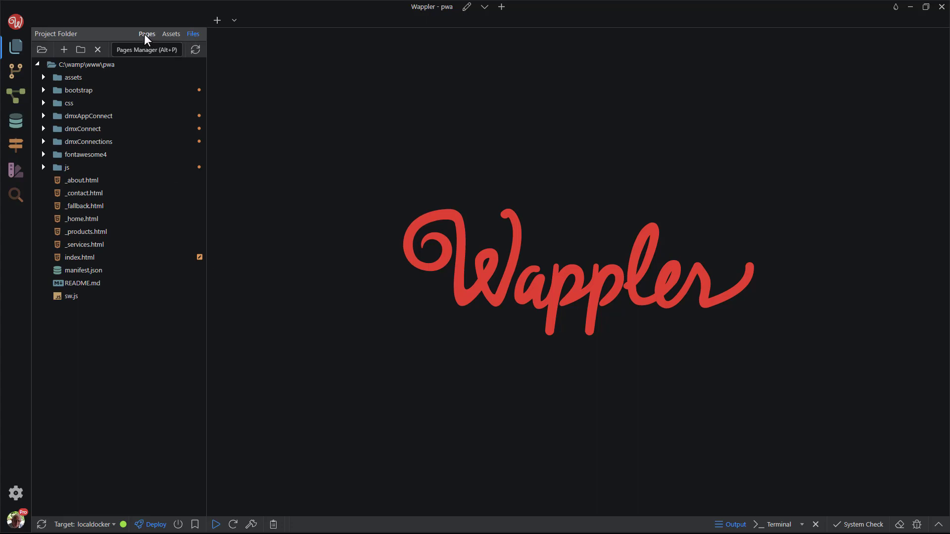
# List the static pages, open index.html in the editor, then close it
pyautogui.click(146, 33)
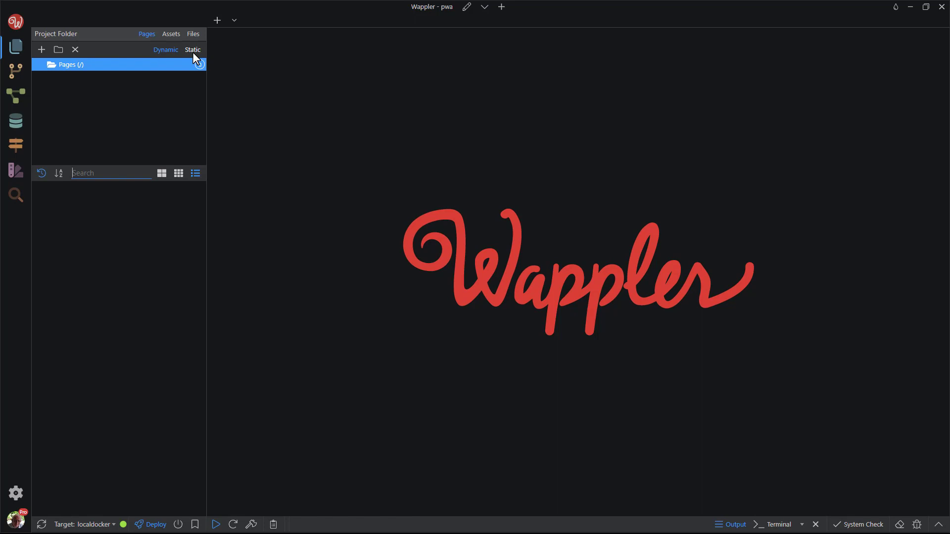
pyautogui.click(192, 50)
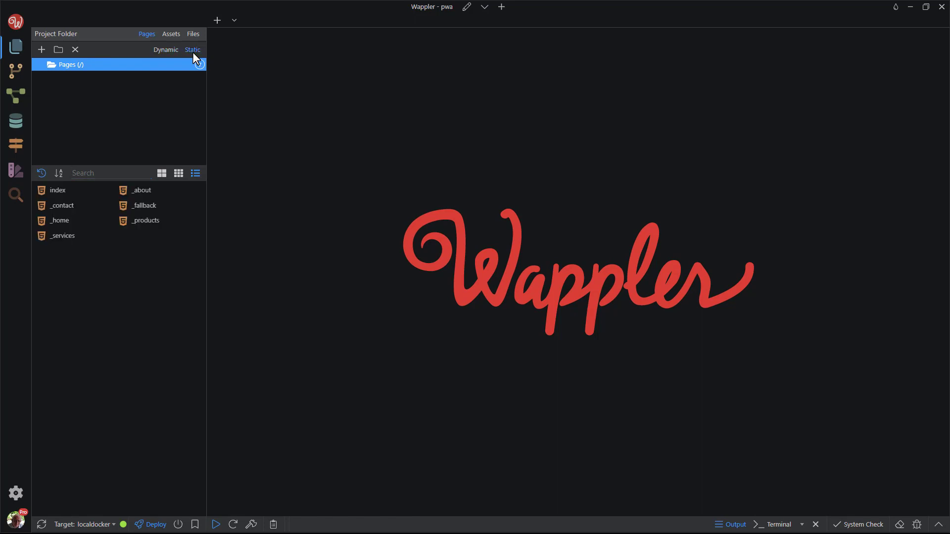
pyautogui.moveTo(58, 190)
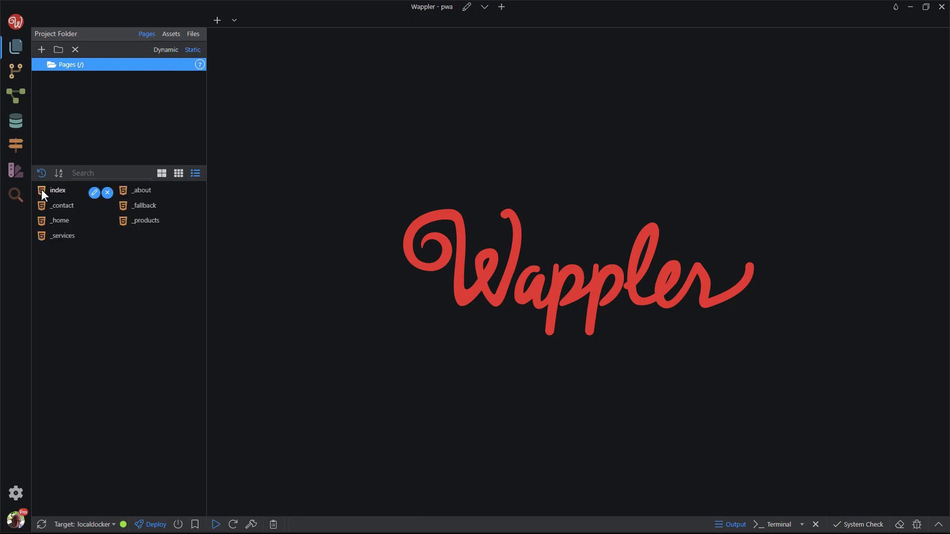
pyautogui.doubleClick(58, 190)
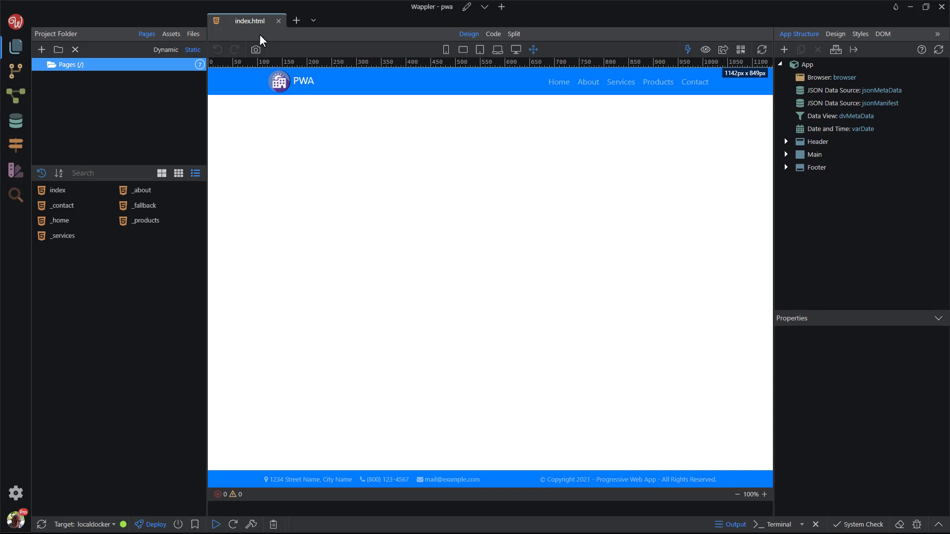
pyautogui.click(278, 21)
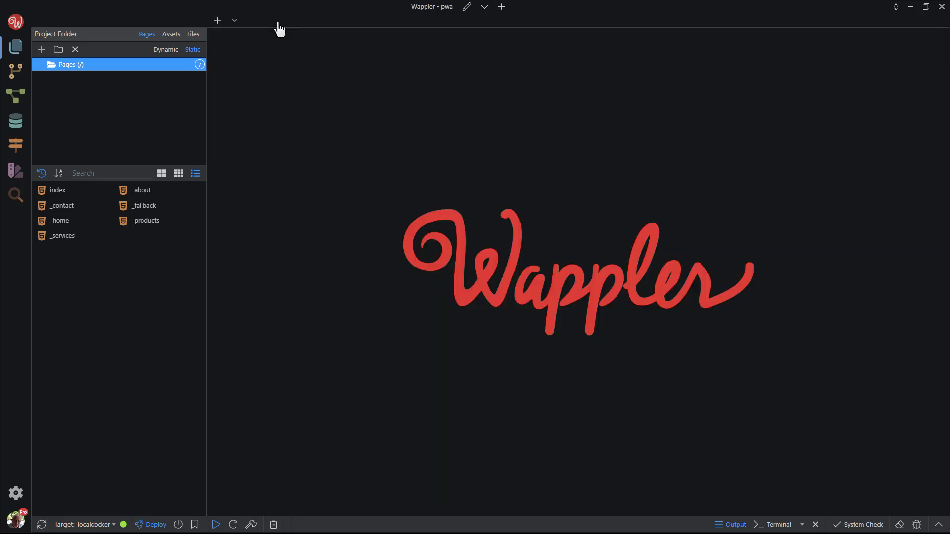
# Create a new dynamic page named 'test' from the Dynamic pages list
pyautogui.click(165, 49)
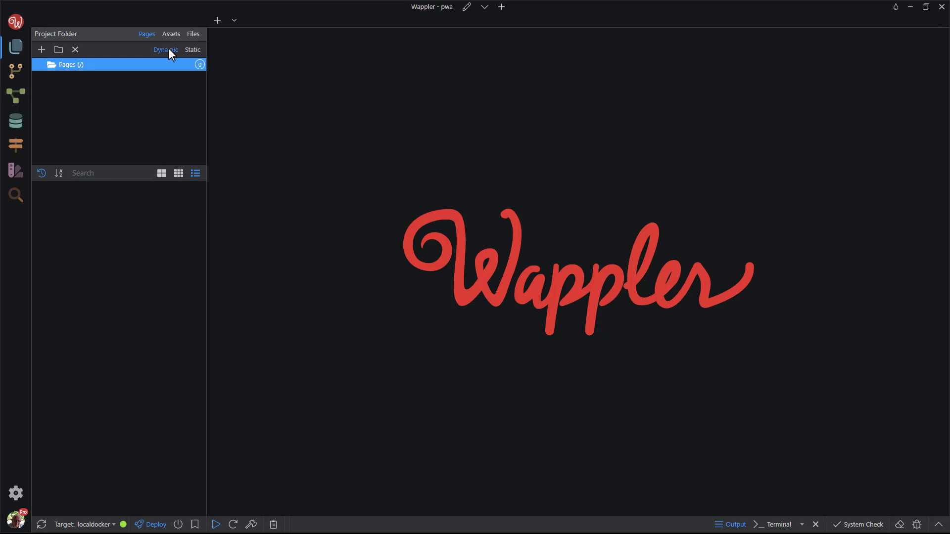
pyautogui.click(40, 49)
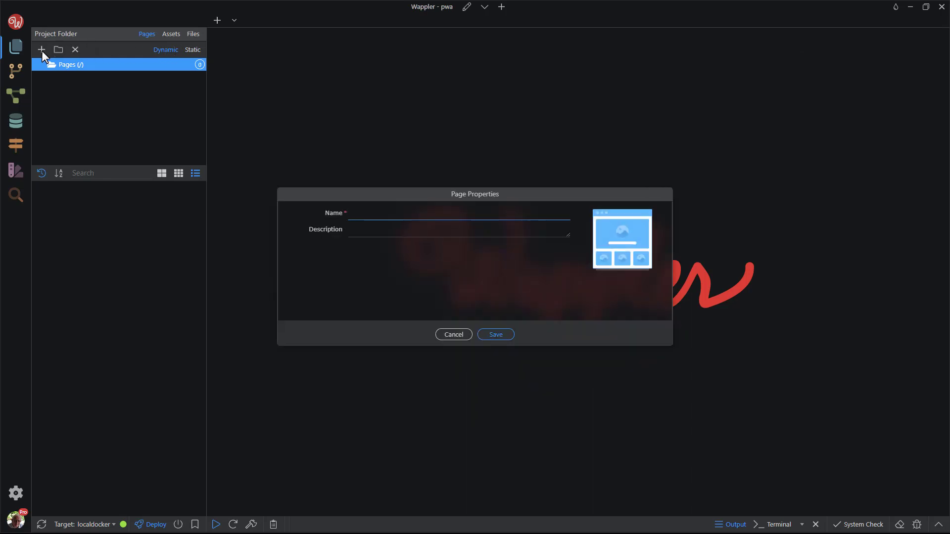
pyautogui.write('t')
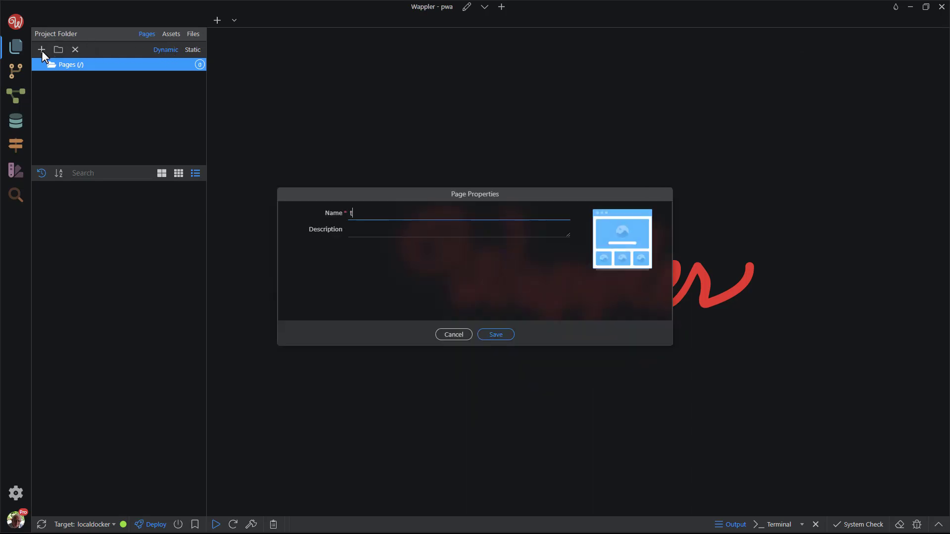
pyautogui.write('est')
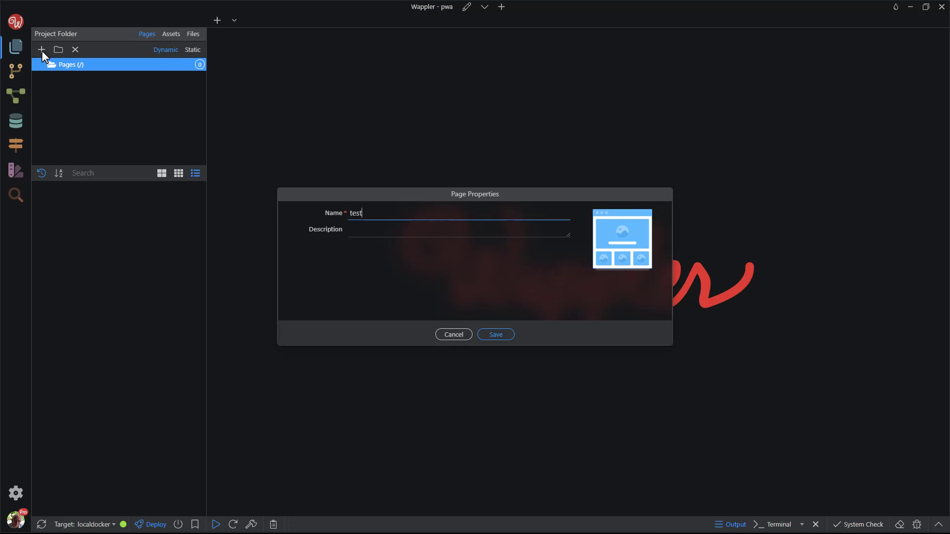
pyautogui.click(494, 335)
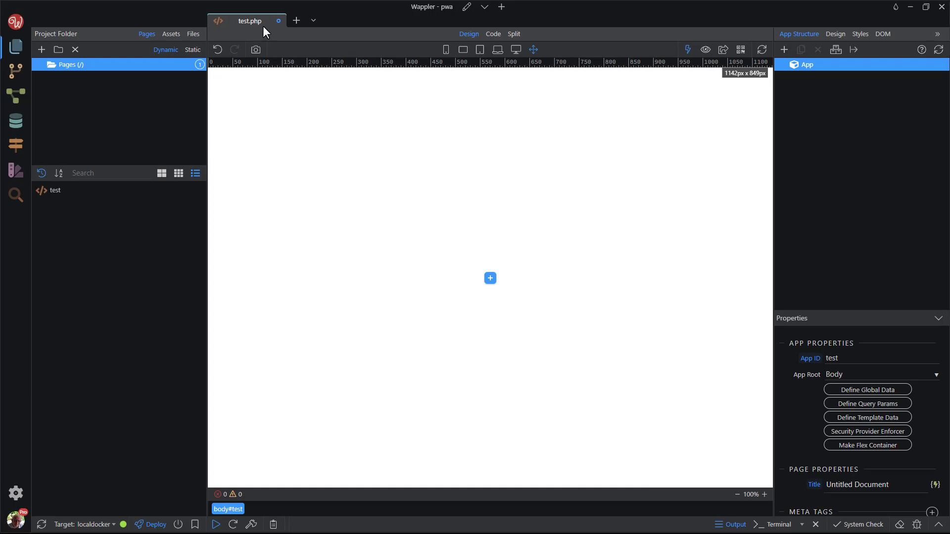
# Close the opened test.php page without saving its changes
pyautogui.click(278, 20)
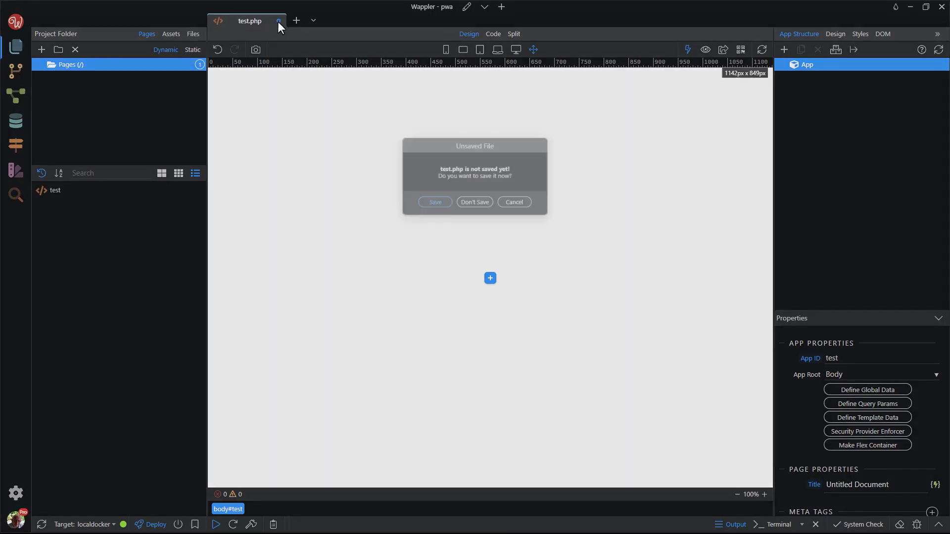
pyautogui.click(474, 202)
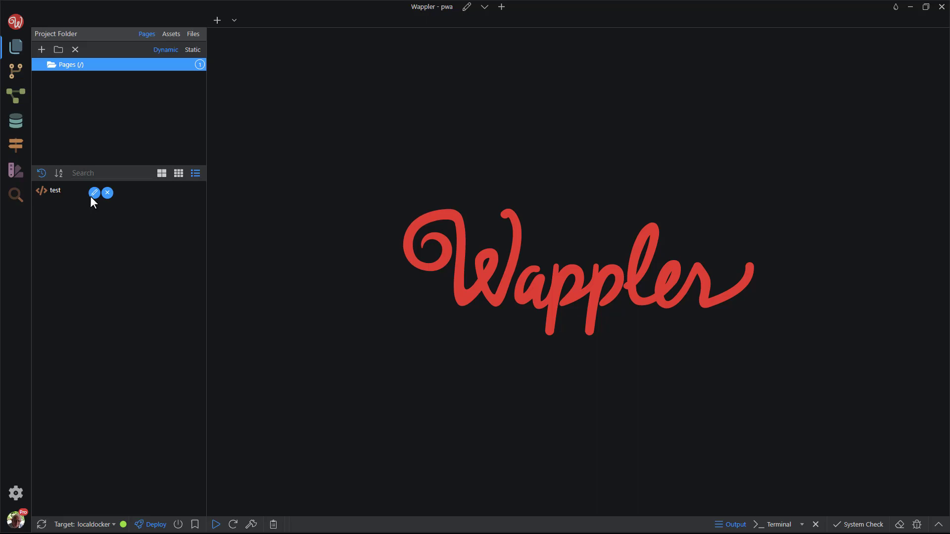
# Check the test page's properties, delete the page, then return to the Static pages list
pyautogui.click(94, 193)
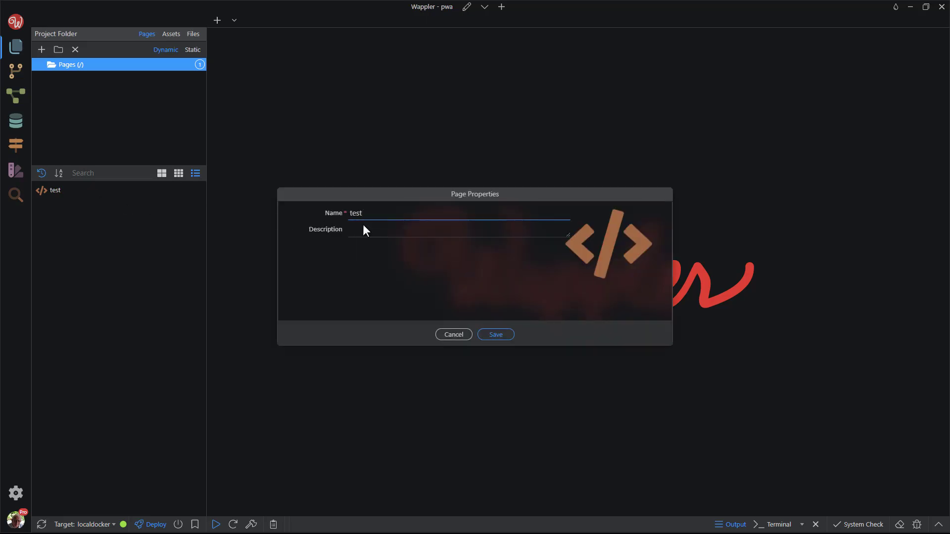
pyautogui.click(452, 335)
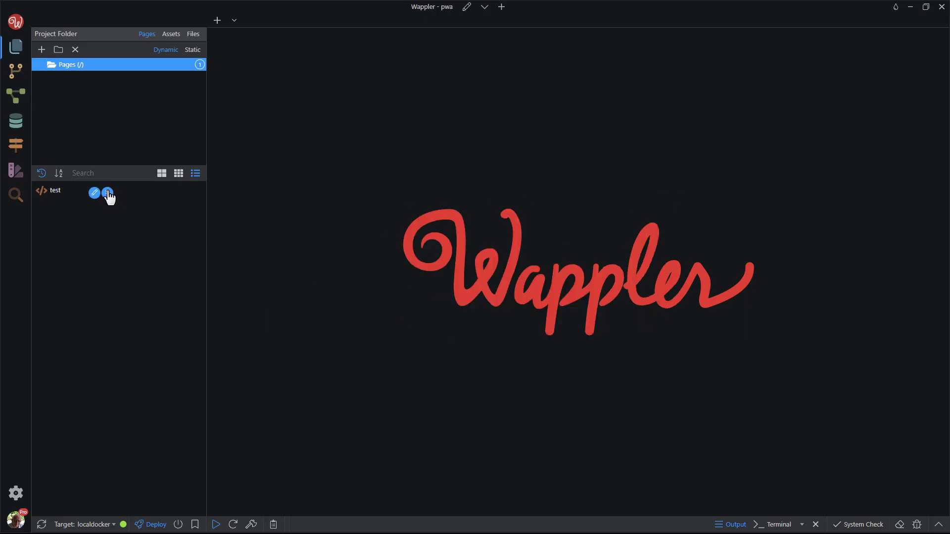
pyautogui.click(107, 193)
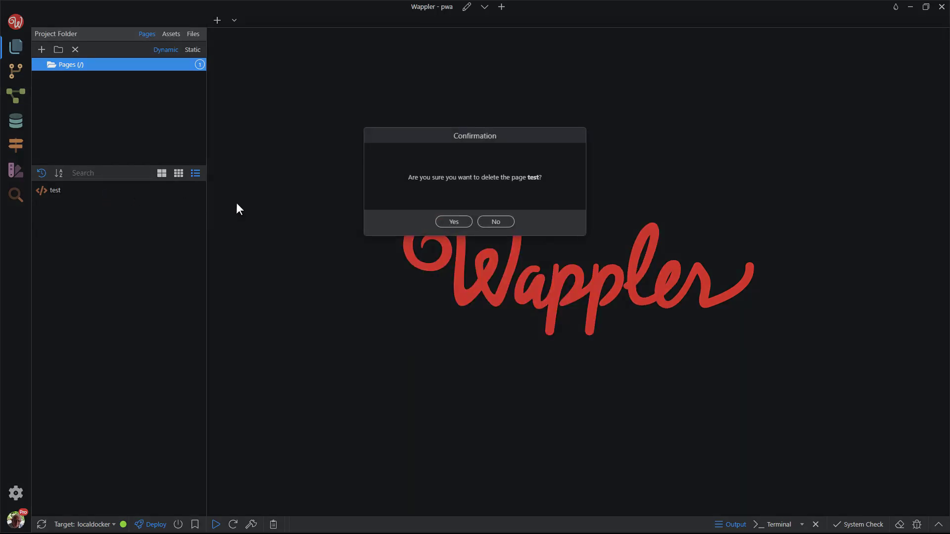
pyautogui.click(453, 221)
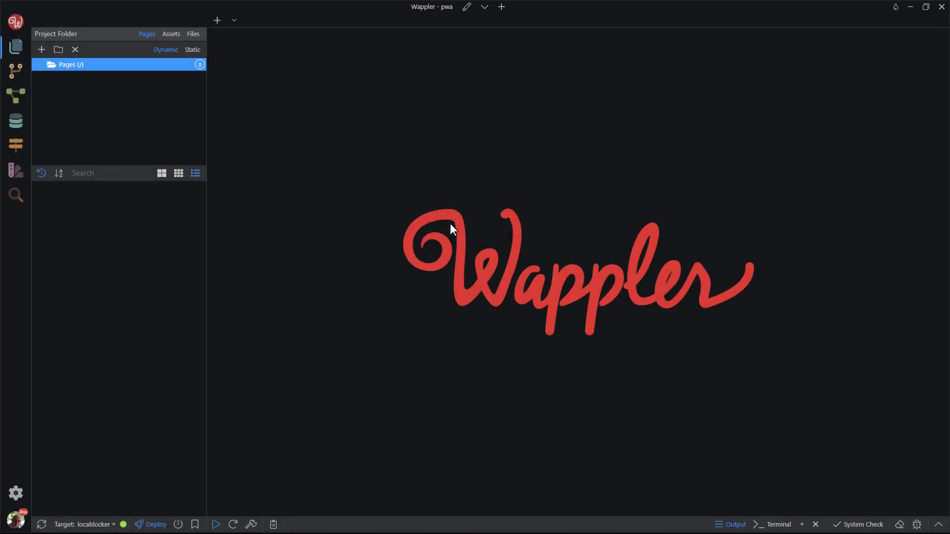
pyautogui.click(193, 49)
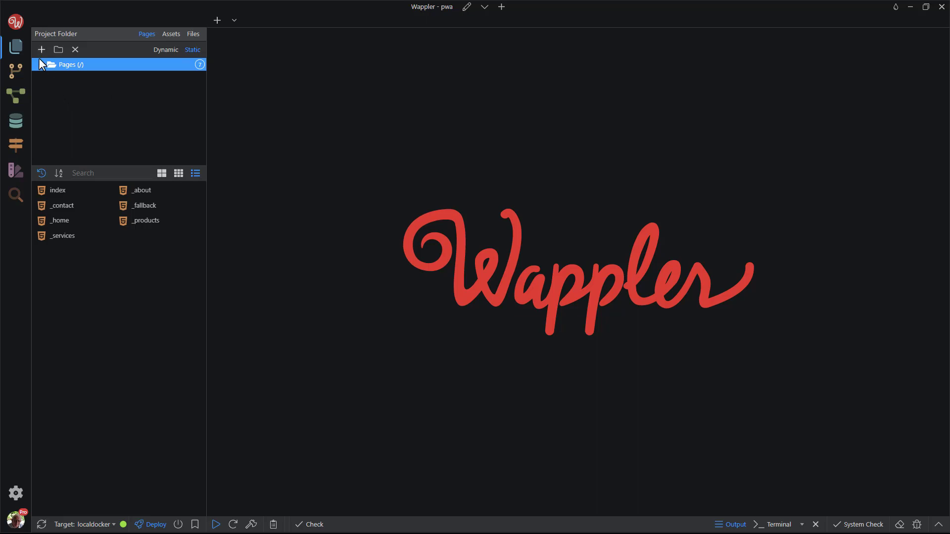
pyautogui.moveTo(58, 50)
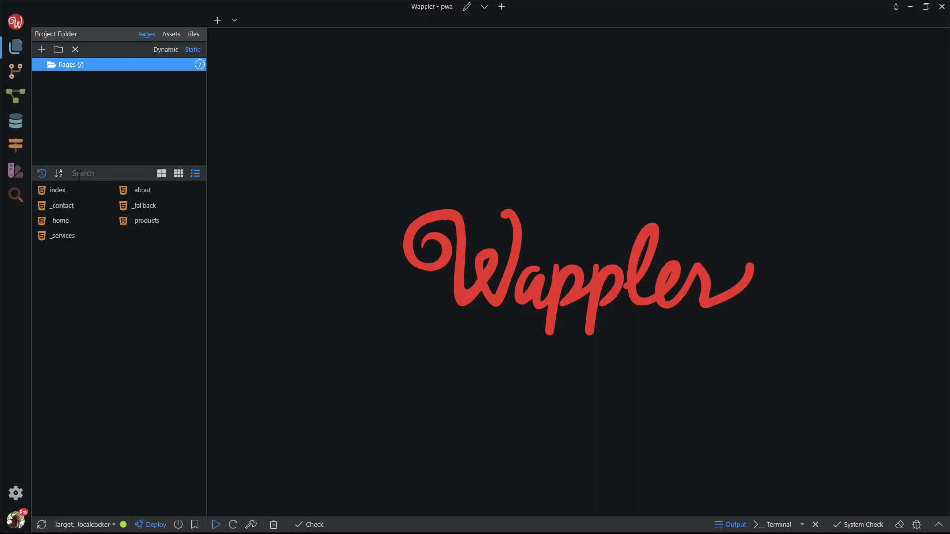
# View the static pages as large thumbnails, revert to the list, then move to Assets
pyautogui.click(178, 173)
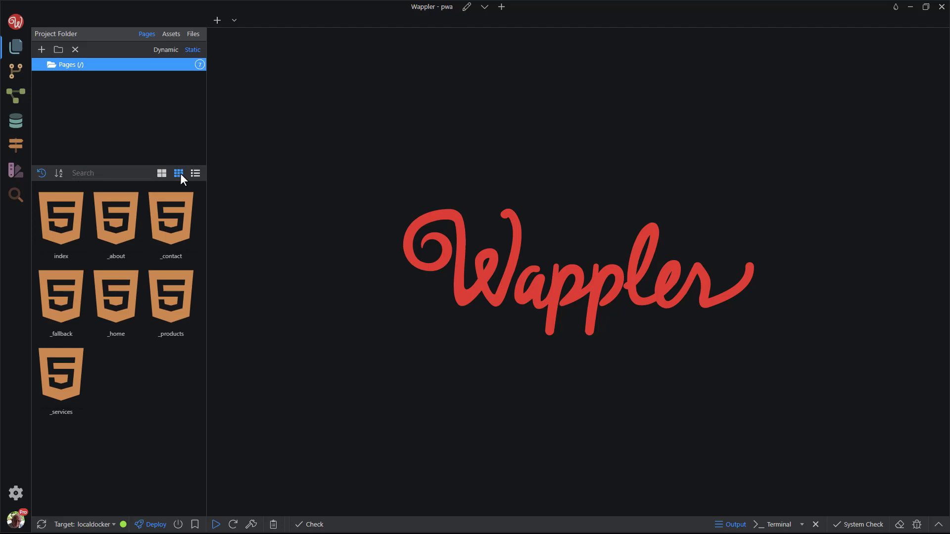
pyautogui.click(195, 172)
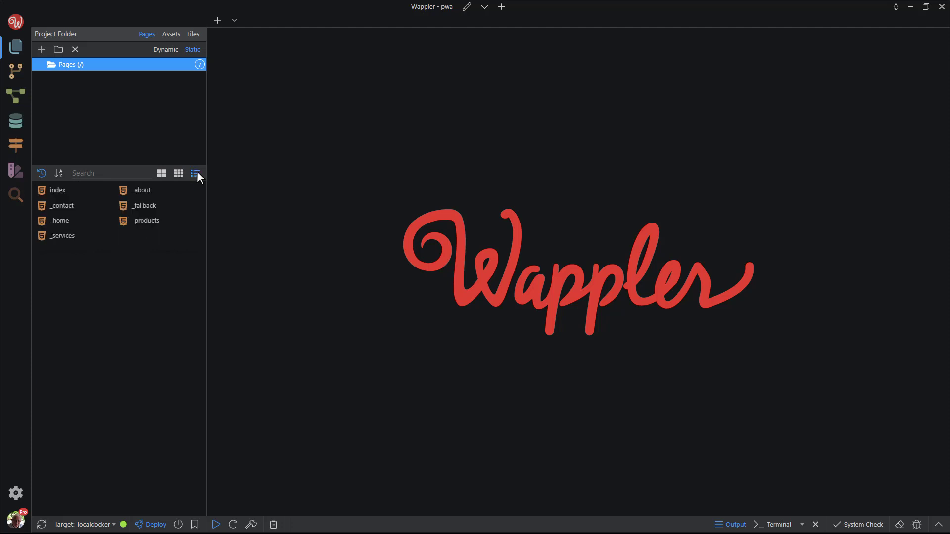
pyautogui.click(172, 33)
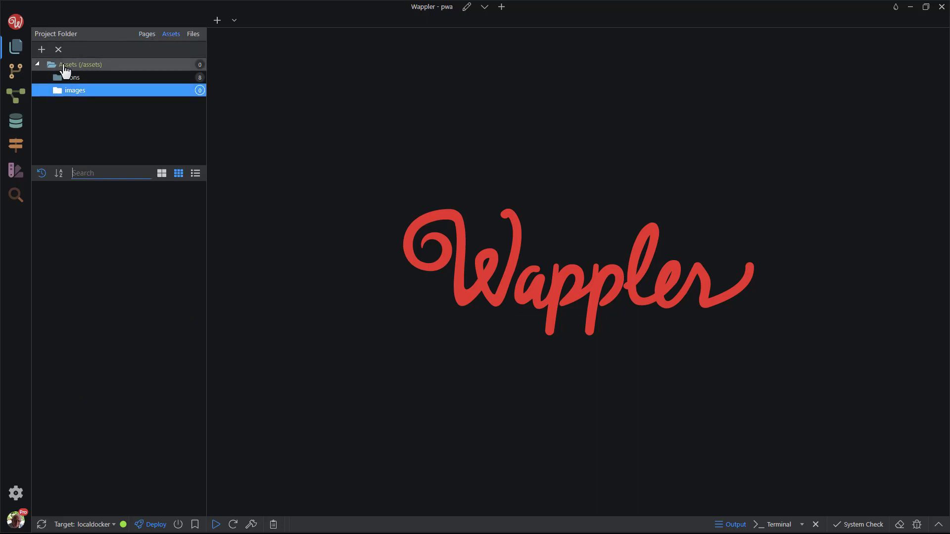
# Browse the icons and images asset folders and return to the Assets view
pyautogui.click(79, 64)
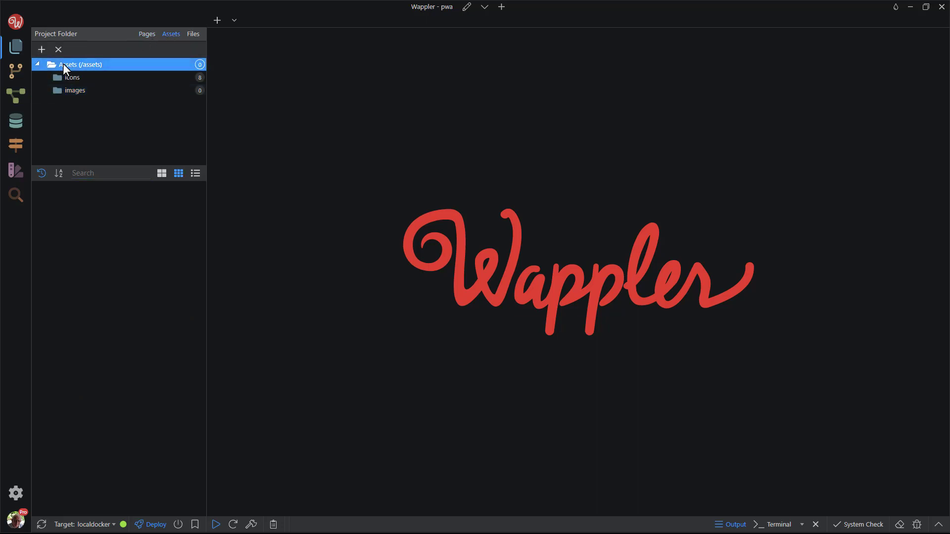
pyautogui.moveTo(41, 50)
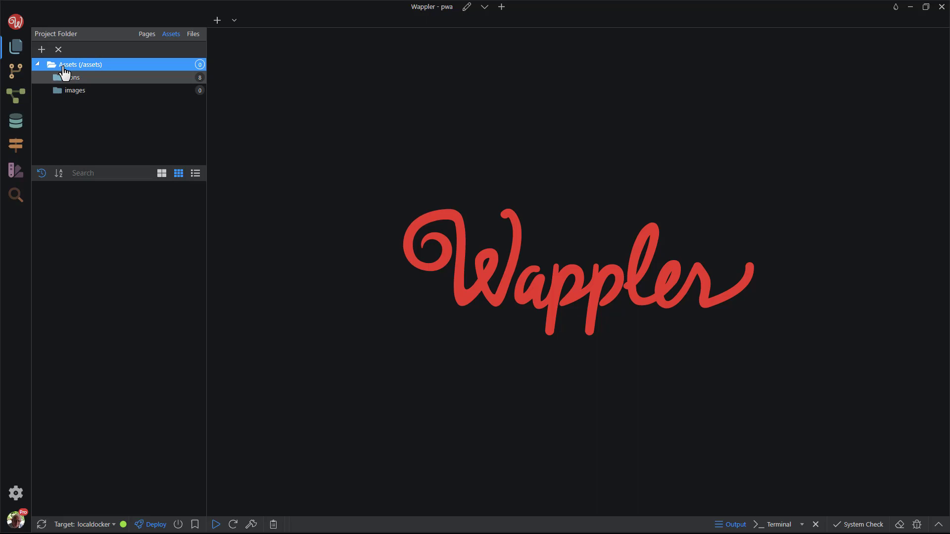
pyautogui.click(72, 77)
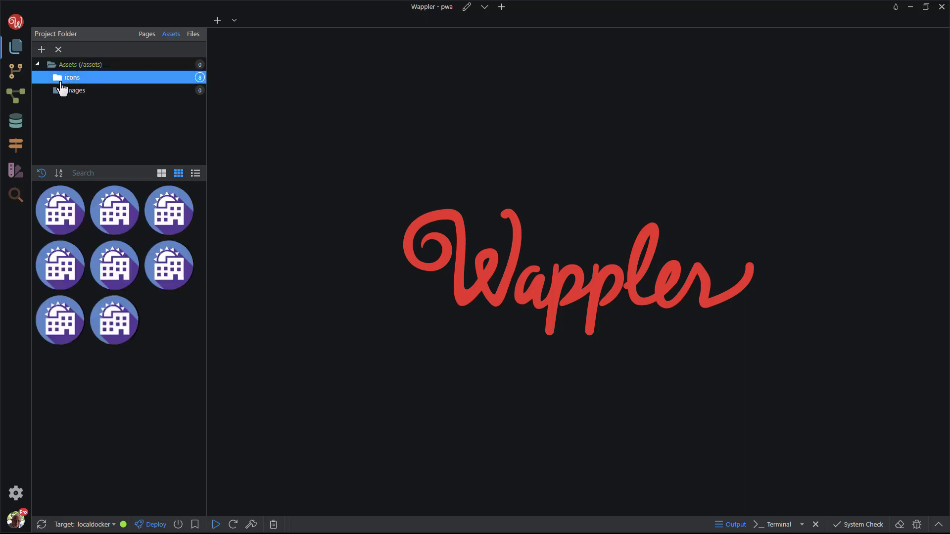
pyautogui.click(74, 90)
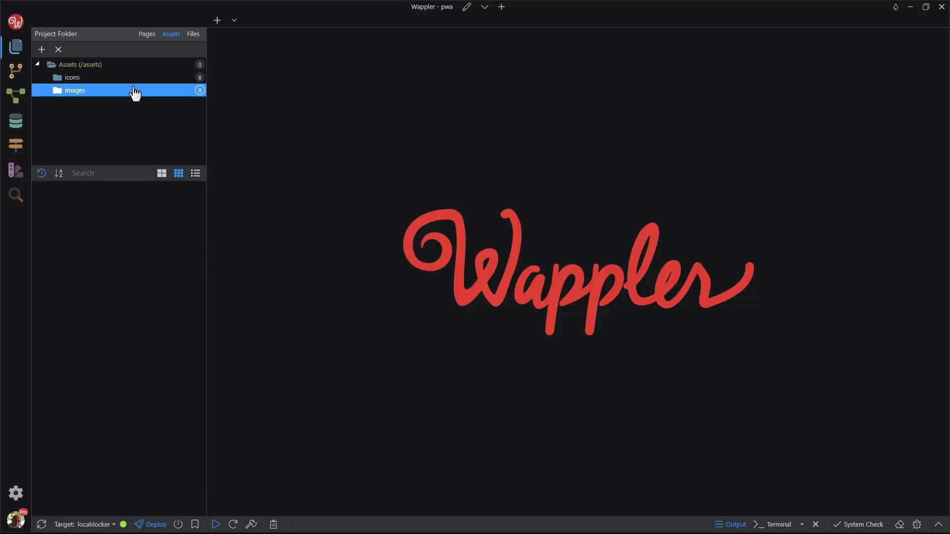
pyautogui.click(147, 34)
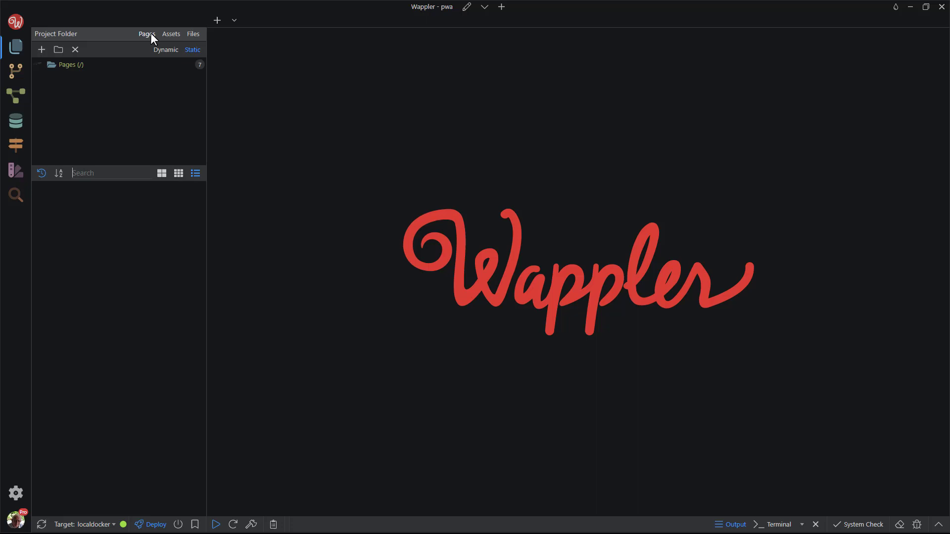
pyautogui.click(171, 34)
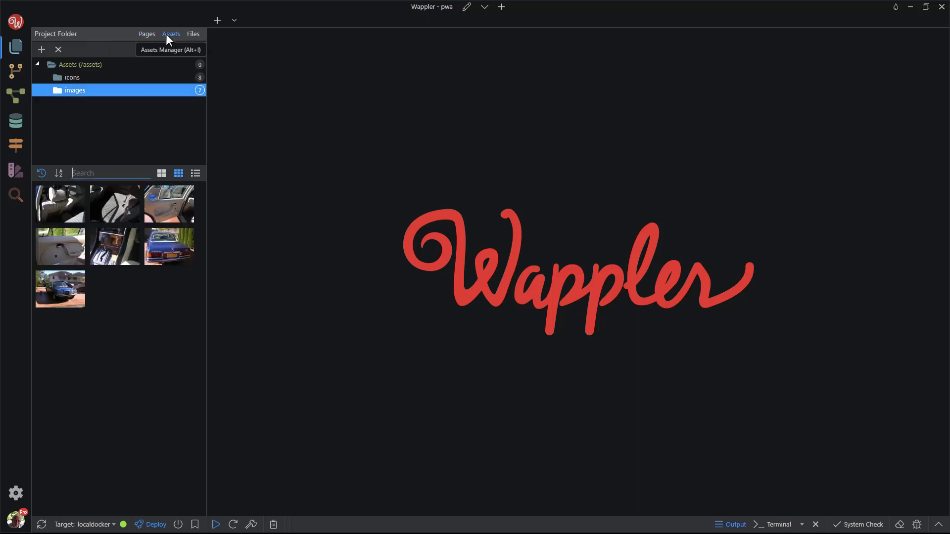
pyautogui.moveTo(117, 331)
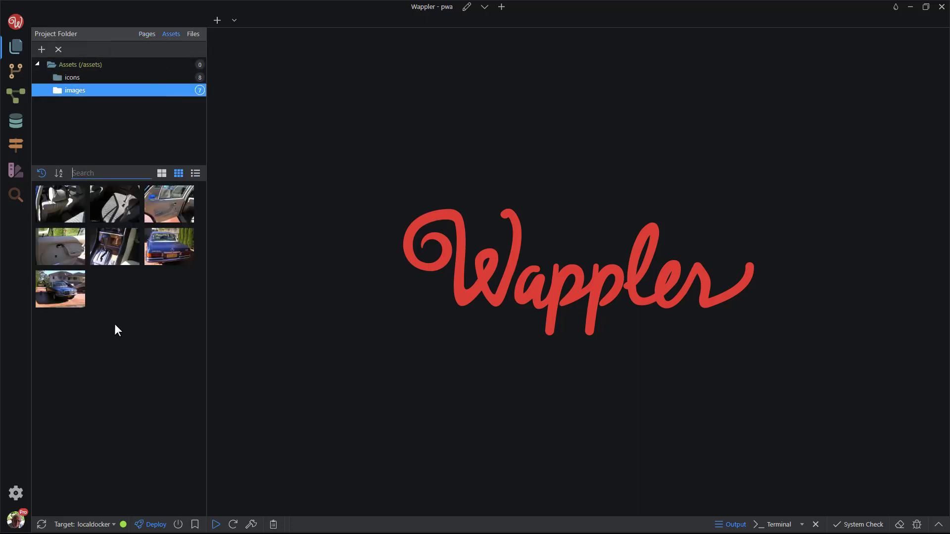
pyautogui.moveTo(68, 229)
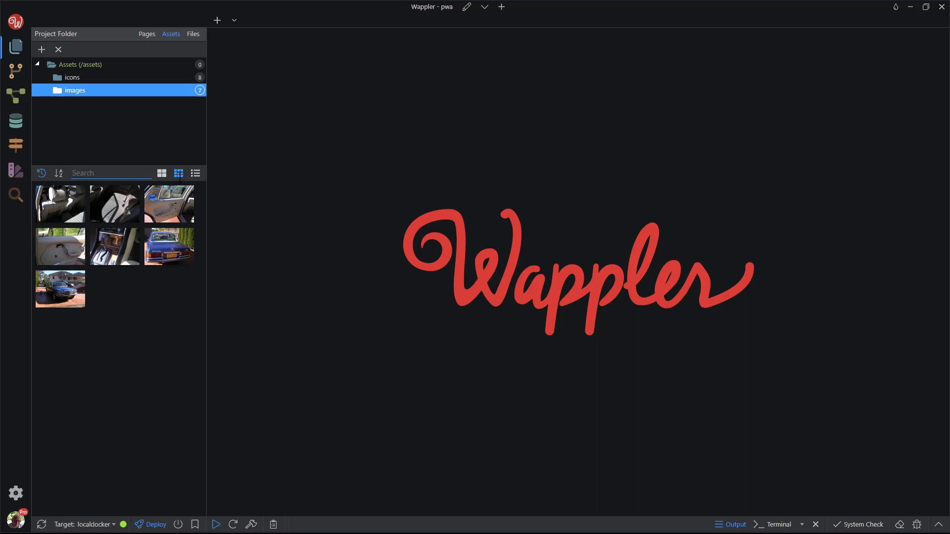
# Cycle the images folder's car photos through list, thumbnail and large thumbnail layouts
pyautogui.click(195, 173)
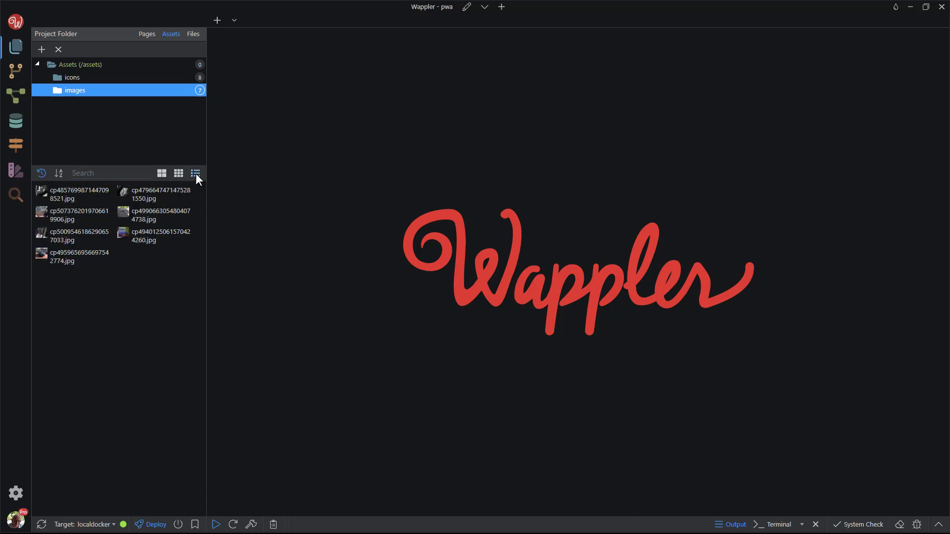
pyautogui.click(178, 173)
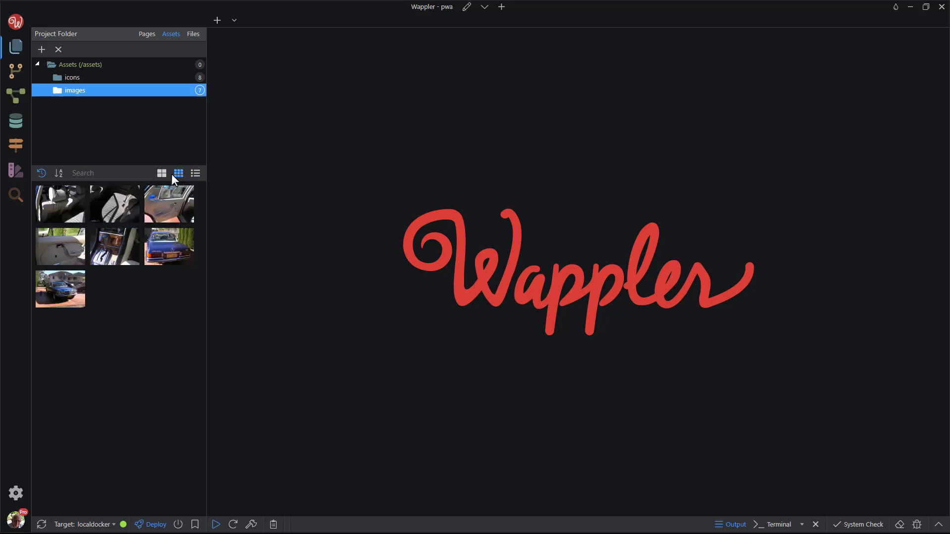
pyautogui.click(161, 173)
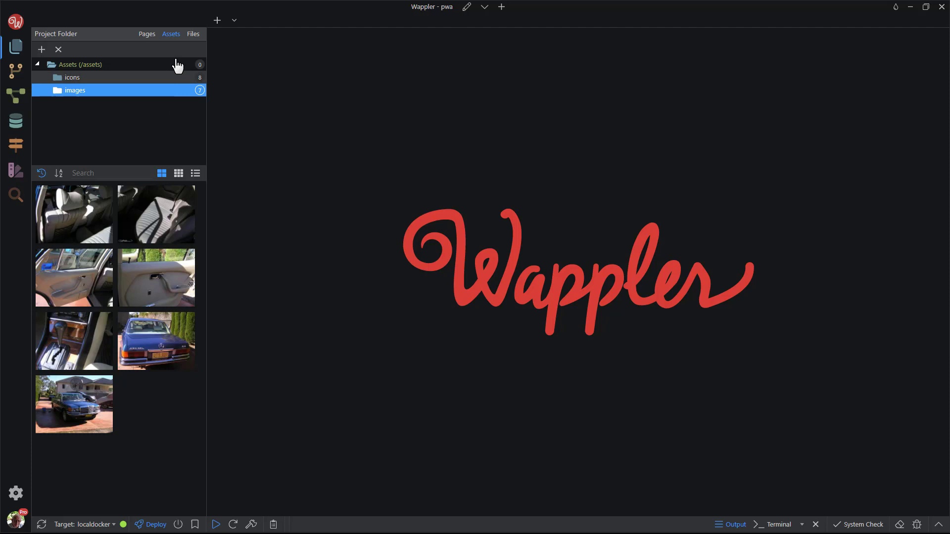
# From the Files tree, open _fallback.html in the editor, close it, and reopen it
pyautogui.click(193, 34)
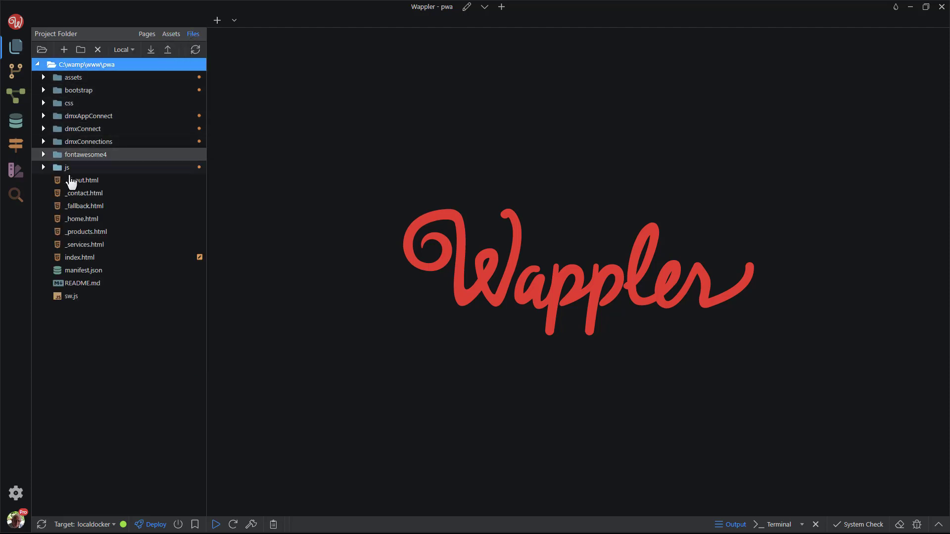
pyautogui.doubleClick(85, 206)
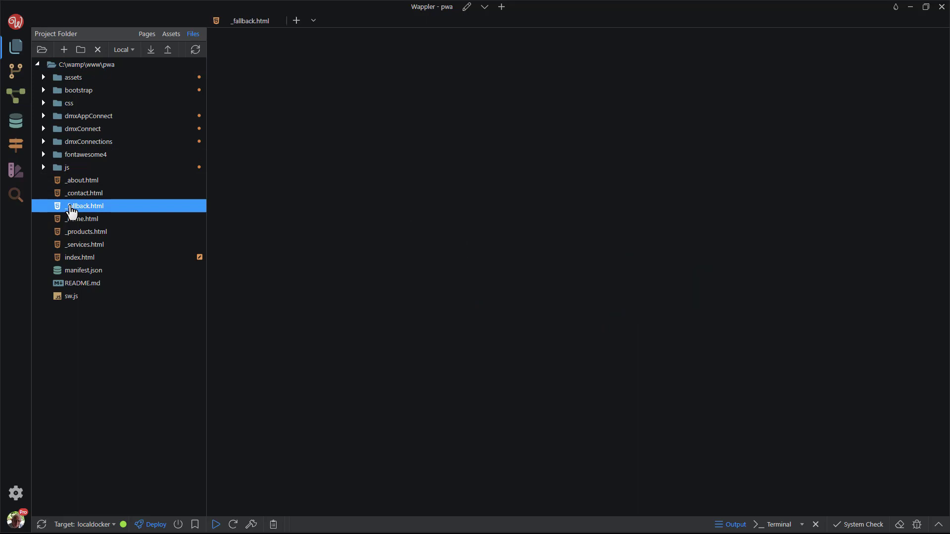
pyautogui.doubleClick(86, 206)
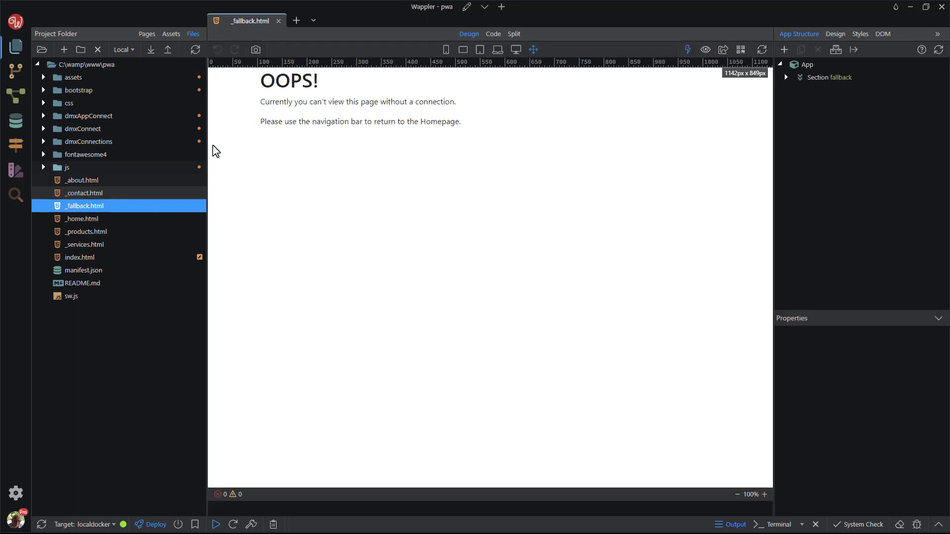
pyautogui.click(278, 21)
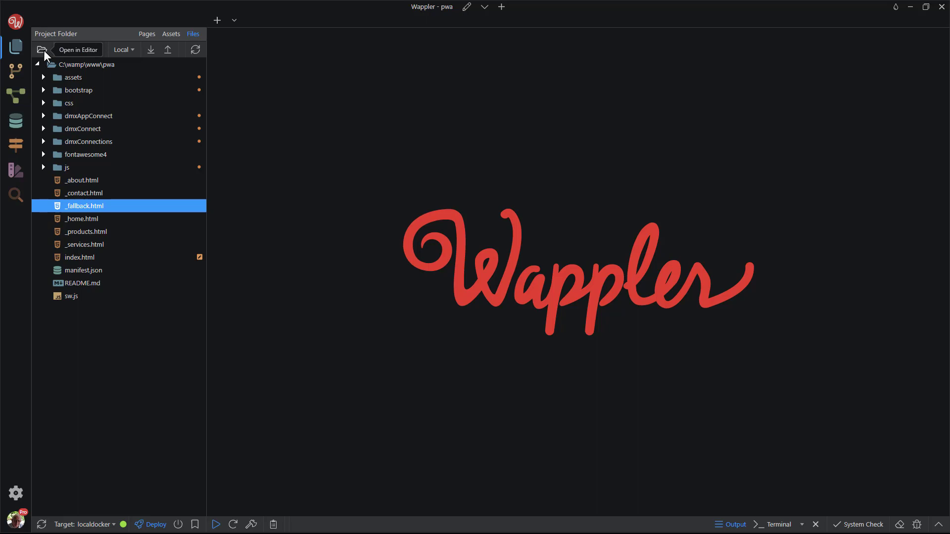
pyautogui.doubleClick(85, 206)
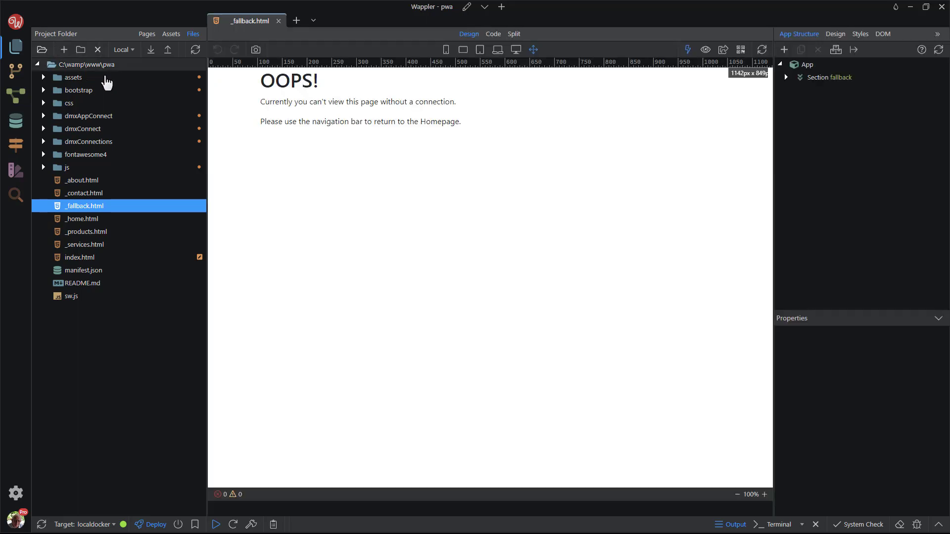
pyautogui.moveTo(278, 28)
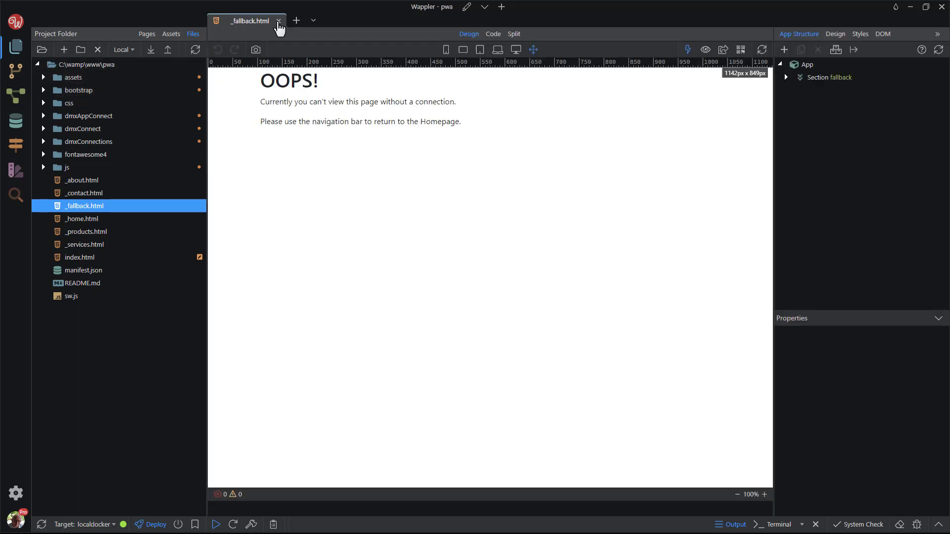
# Close the _fallback.html tab, leaving the editor empty beside the file tree
pyautogui.click(279, 21)
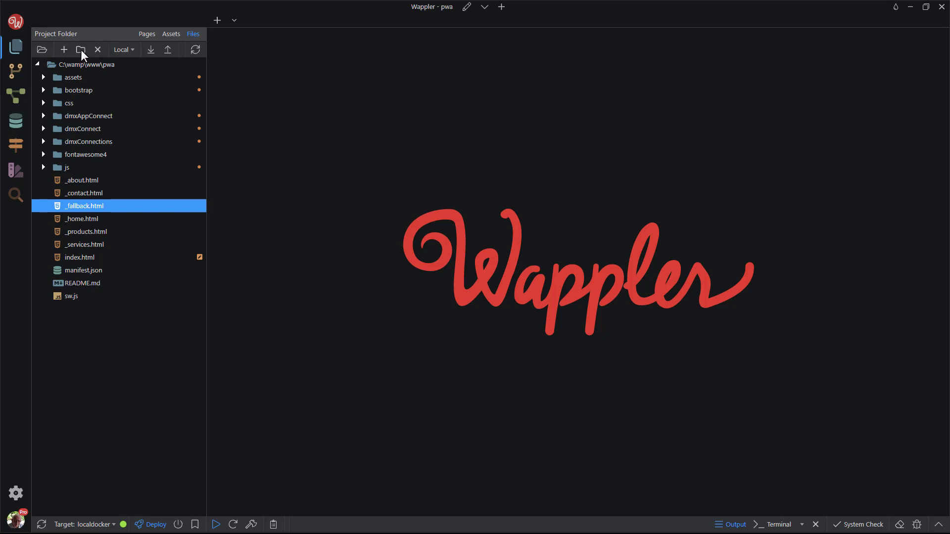
pyautogui.moveTo(80, 49)
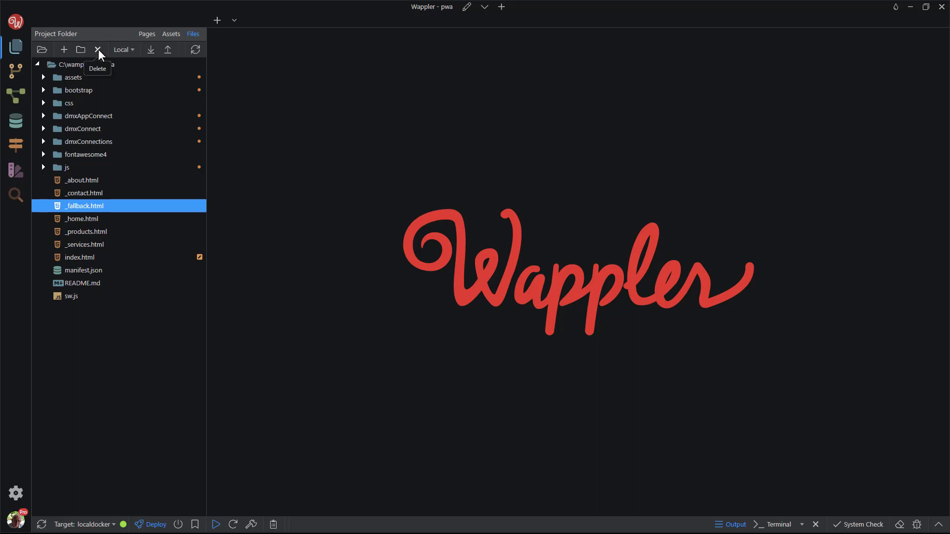
pyautogui.moveTo(125, 49)
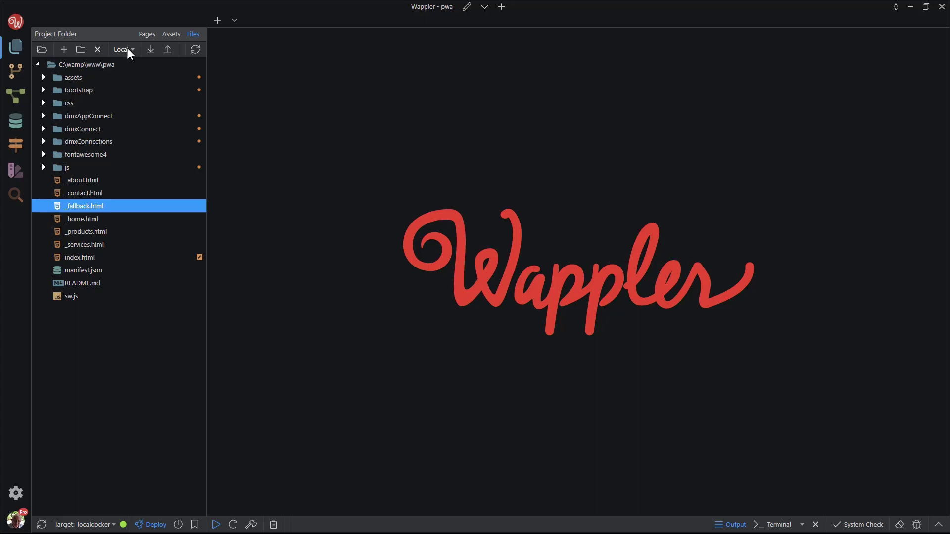
pyautogui.moveTo(124, 49)
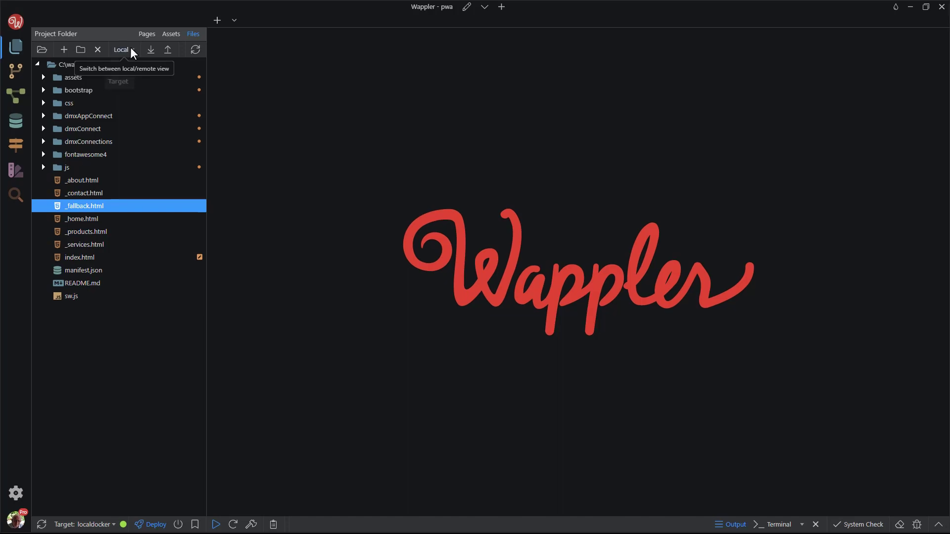
pyautogui.click(121, 49)
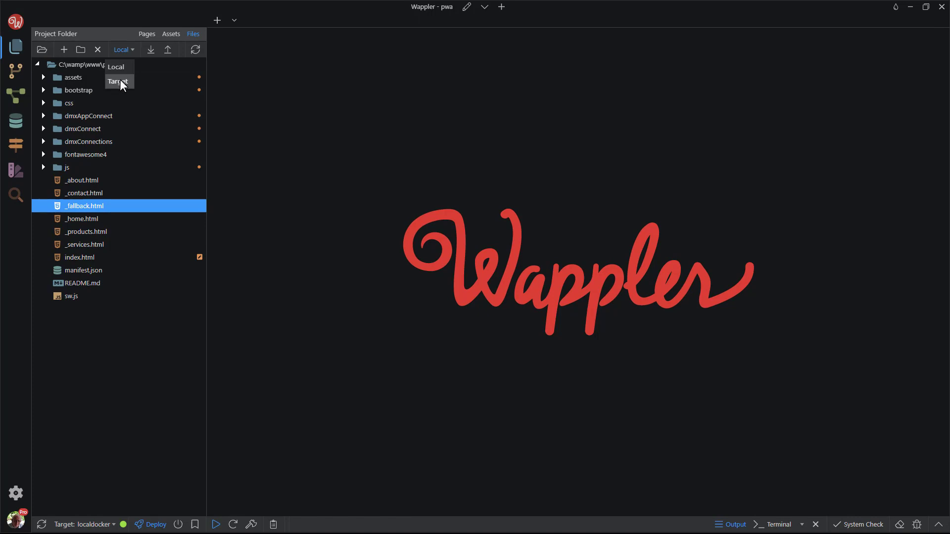
pyautogui.click(117, 82)
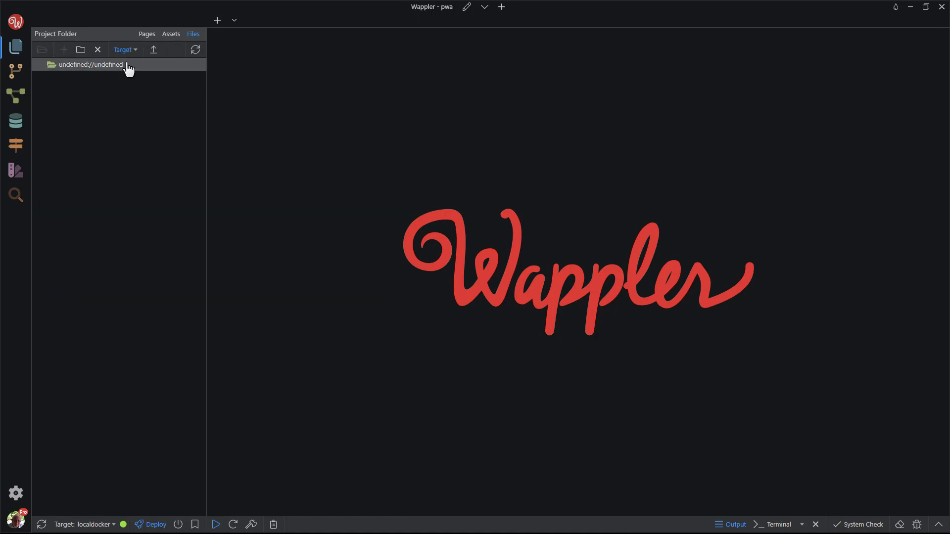
pyautogui.moveTo(123, 49)
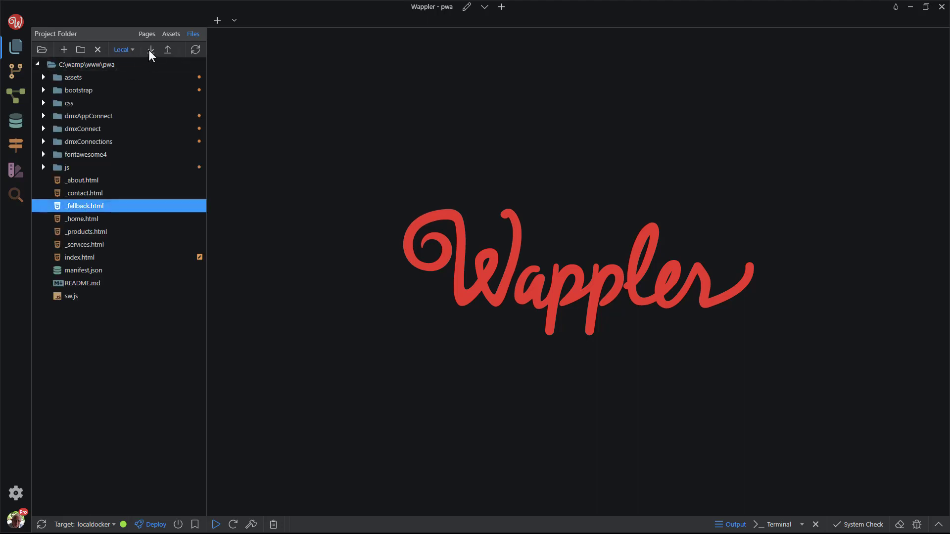
pyautogui.moveTo(150, 49)
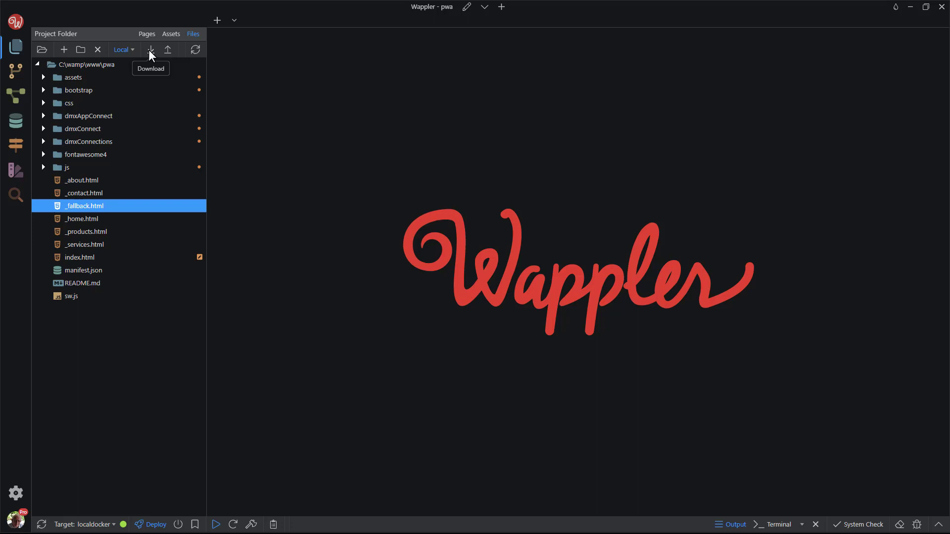
pyautogui.moveTo(167, 50)
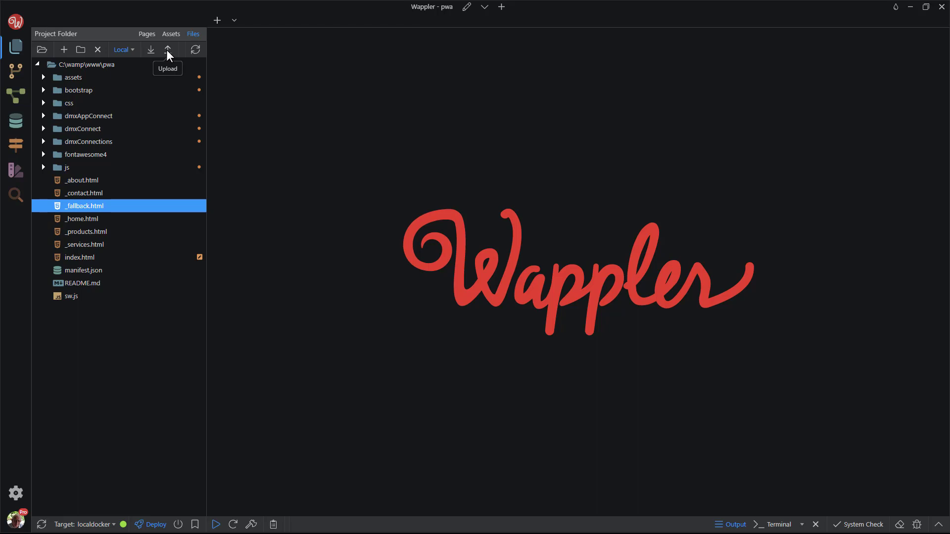
pyautogui.moveTo(195, 50)
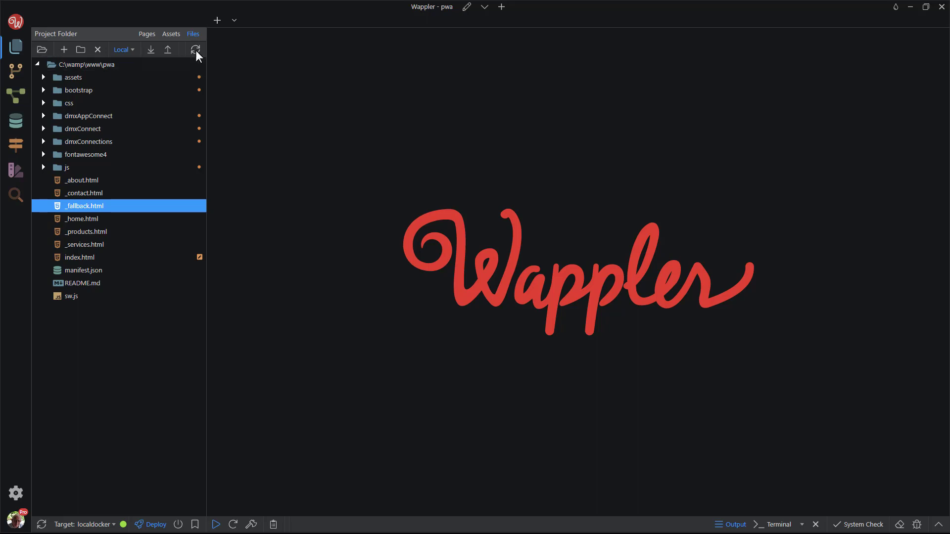
pyautogui.moveTo(939, 524)
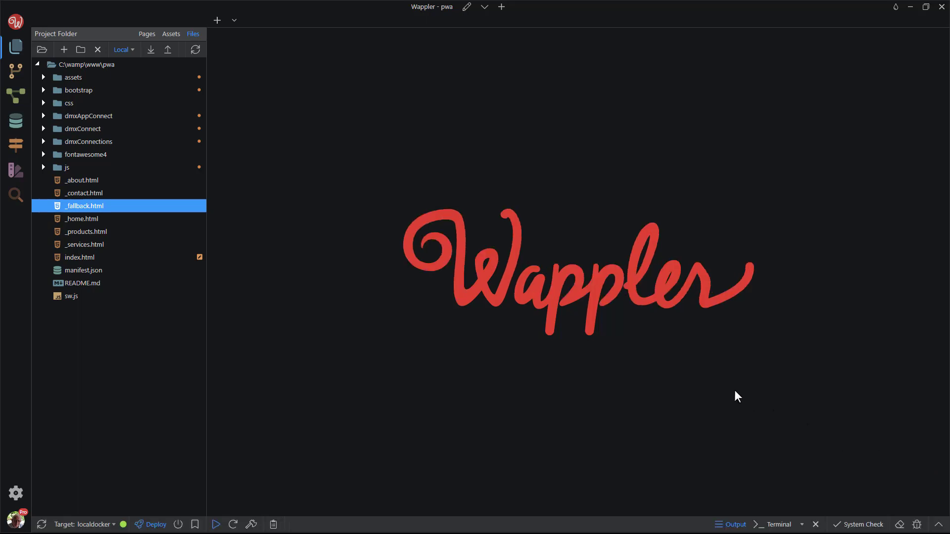
pyautogui.rightClick(79, 257)
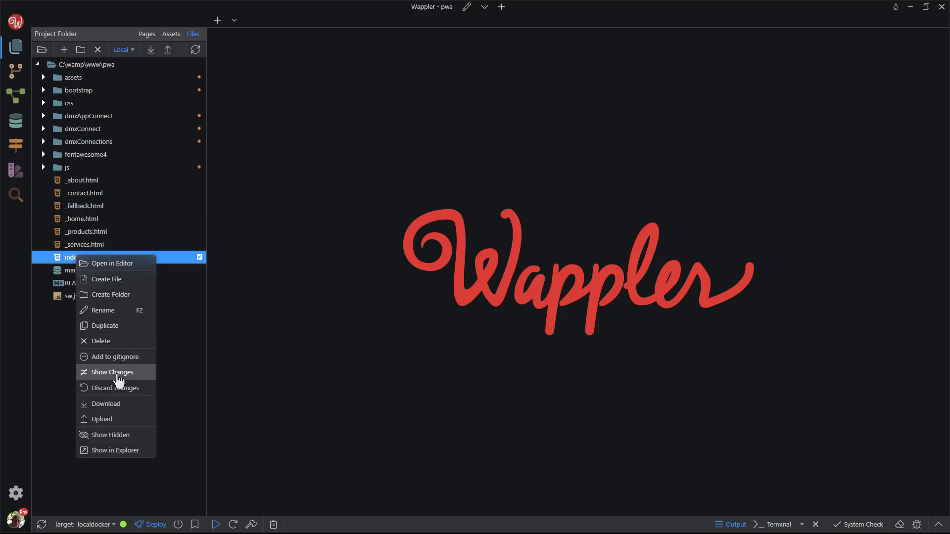
pyautogui.moveTo(111, 435)
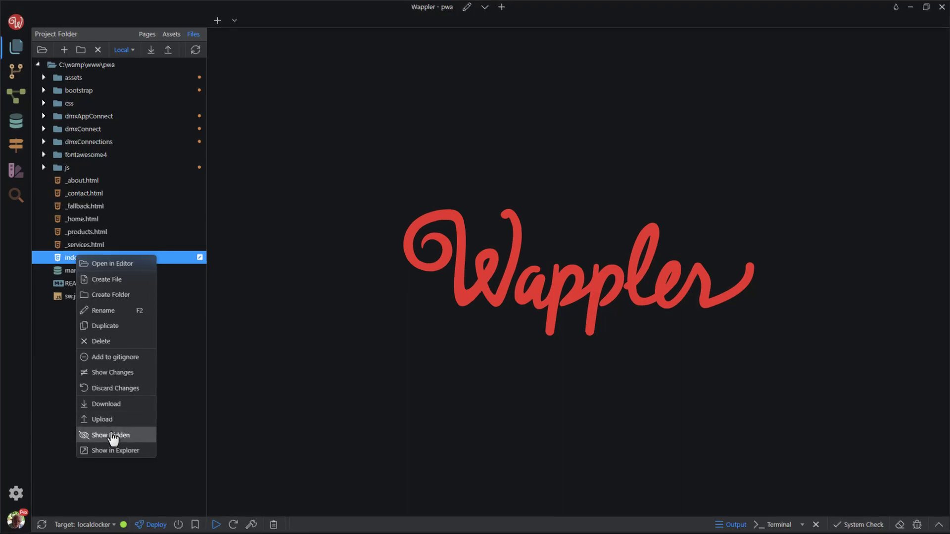
pyautogui.click(110, 436)
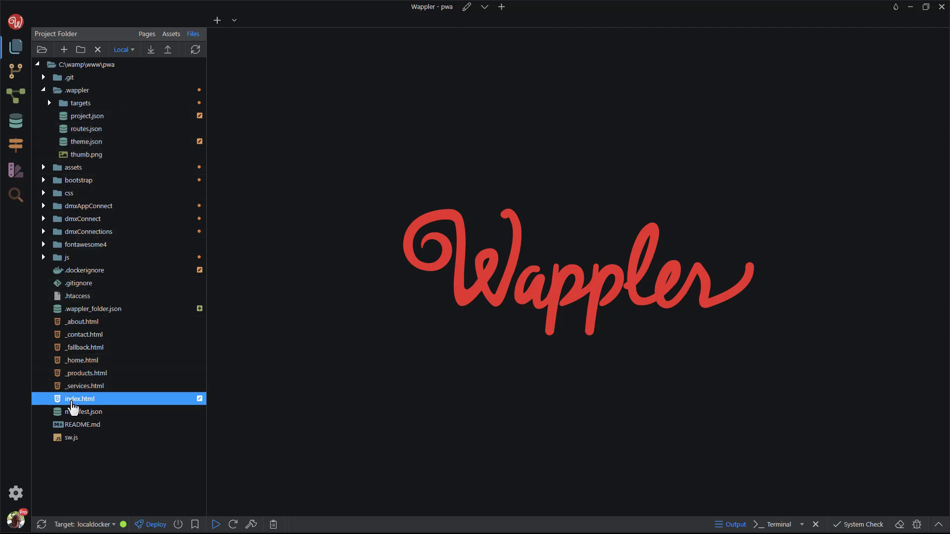
pyautogui.rightClick(79, 399)
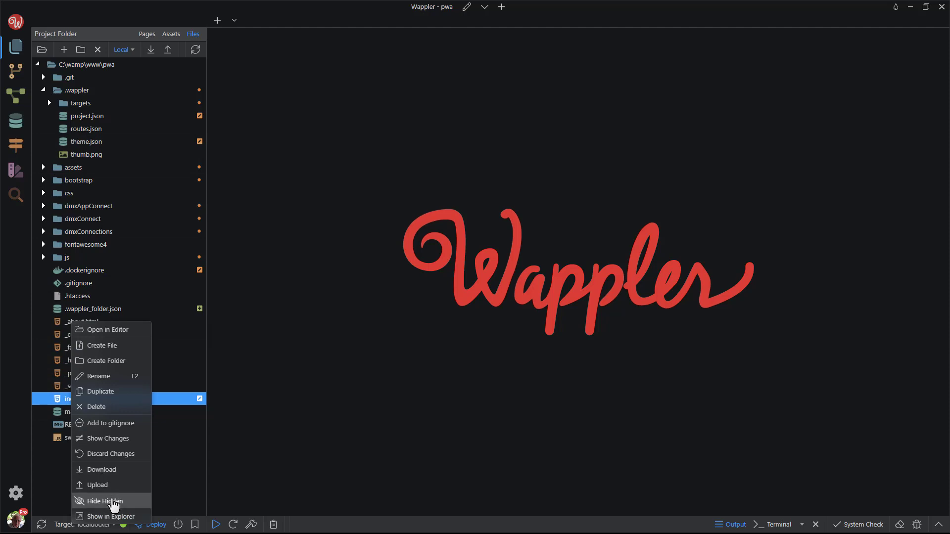
pyautogui.click(104, 500)
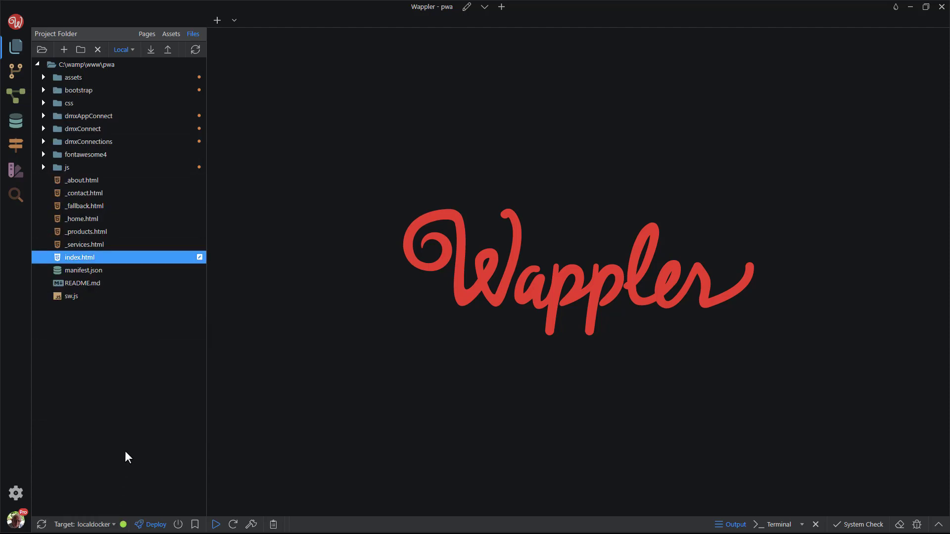
pyautogui.moveTo(94, 260)
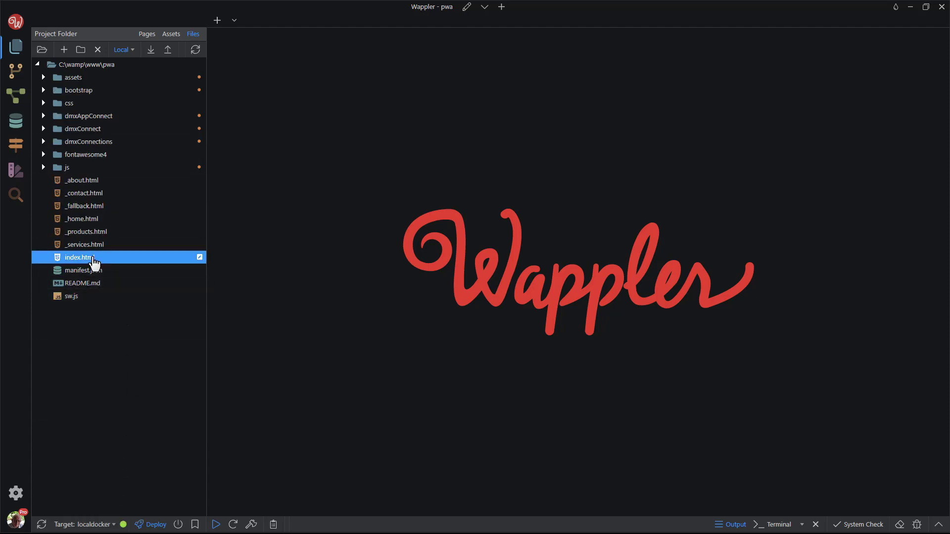
pyautogui.rightClick(77, 257)
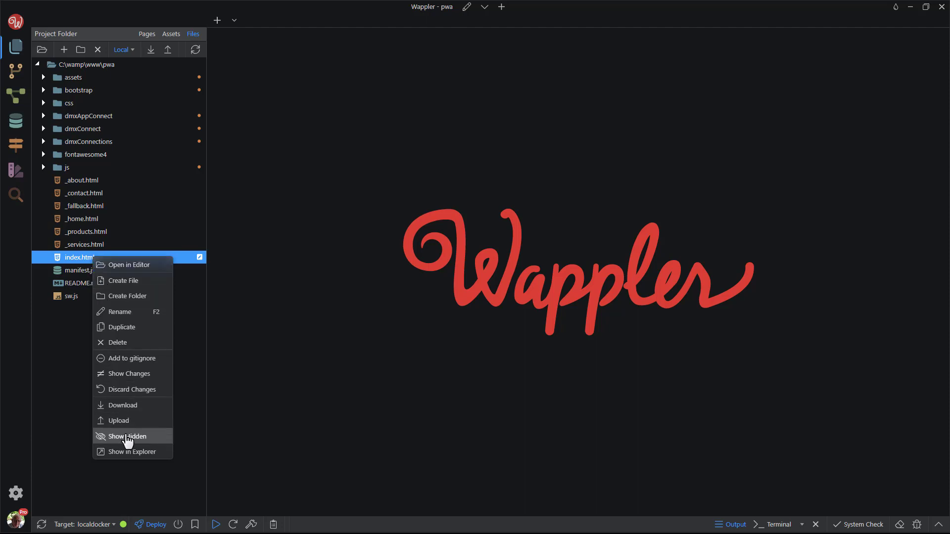
pyautogui.click(132, 452)
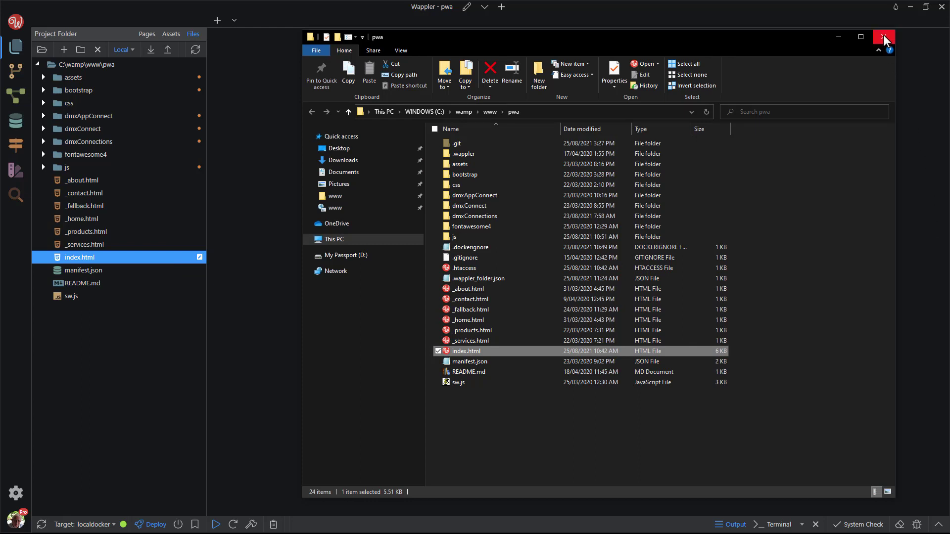
pyautogui.click(883, 36)
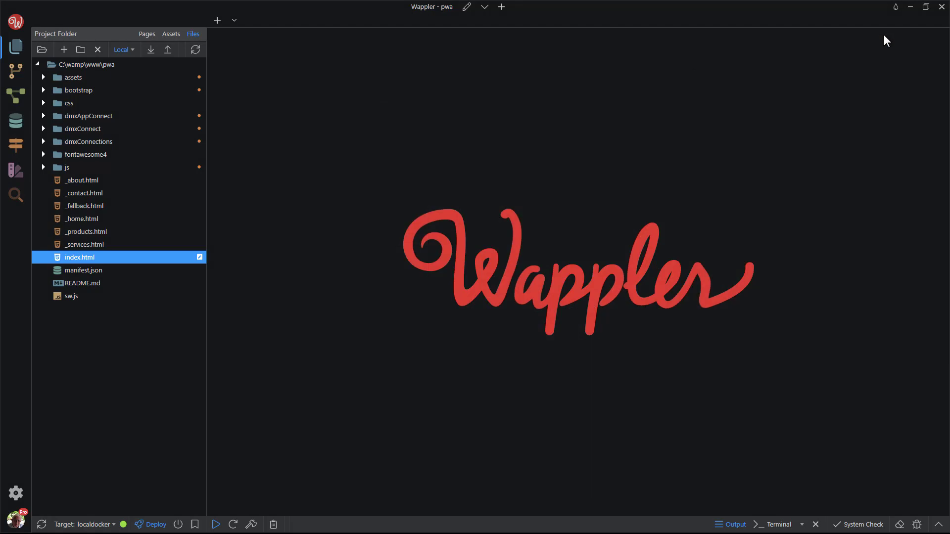